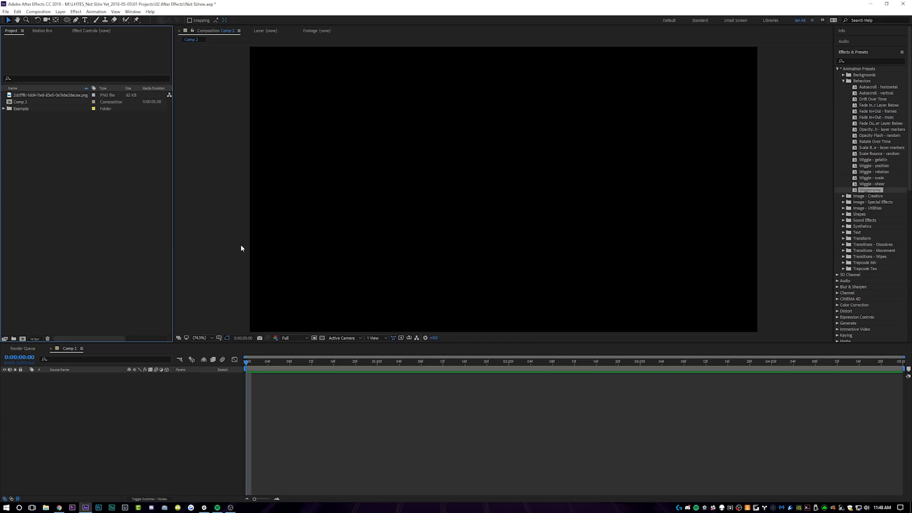
mouse_move(842, 353)
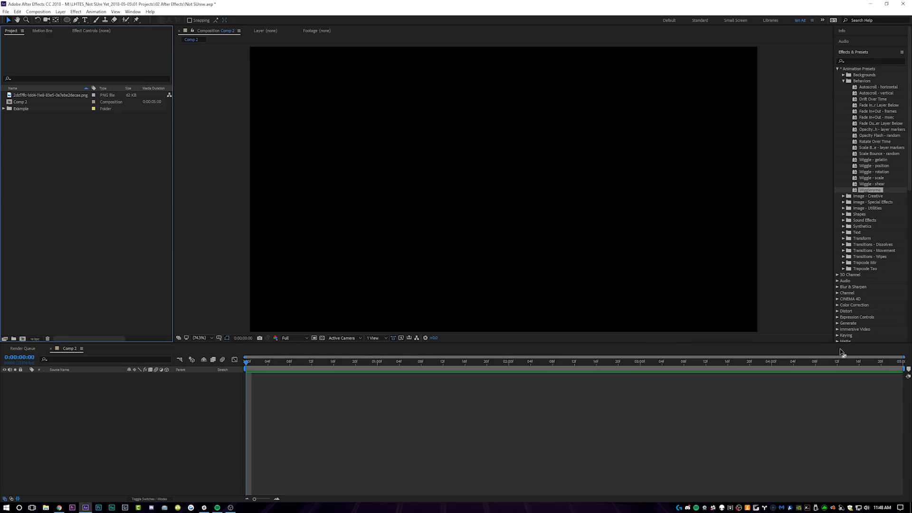
mouse_move(532, 209)
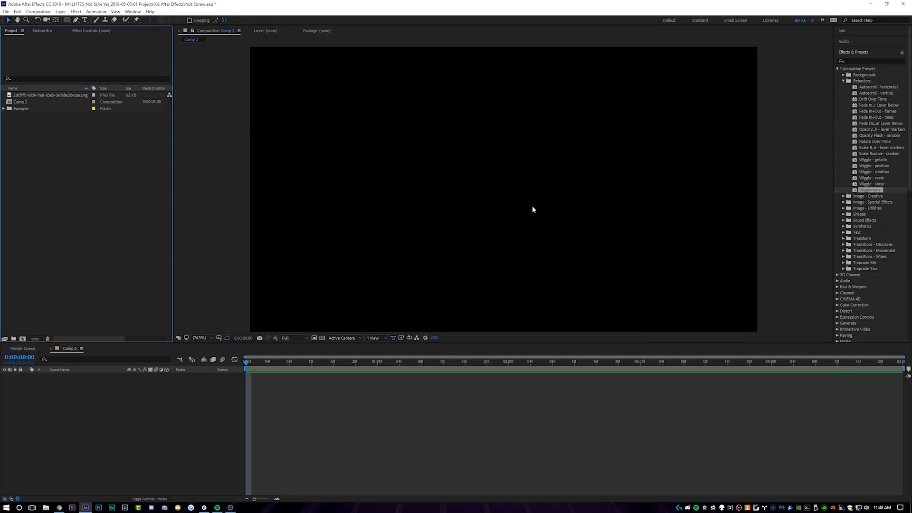
mouse_move(328, 182)
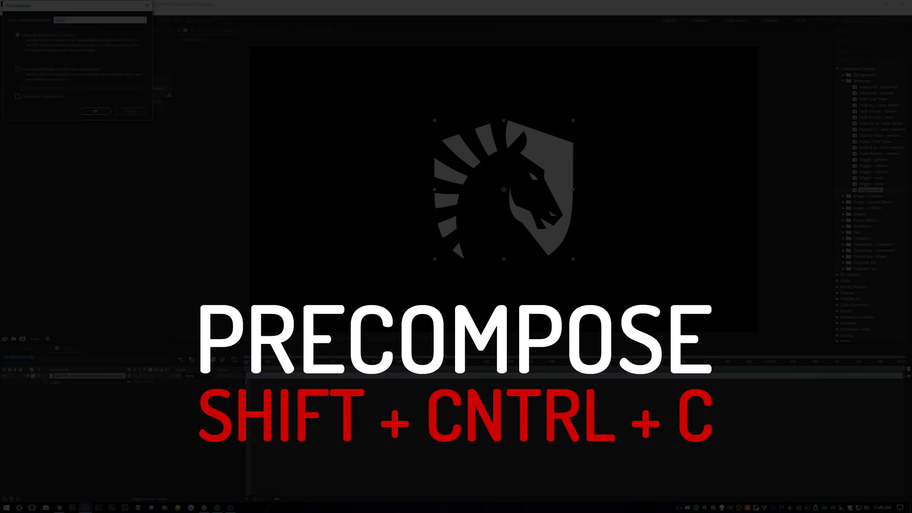
- Confirm pre-composing the logo into a new Logo composition
click(95, 111)
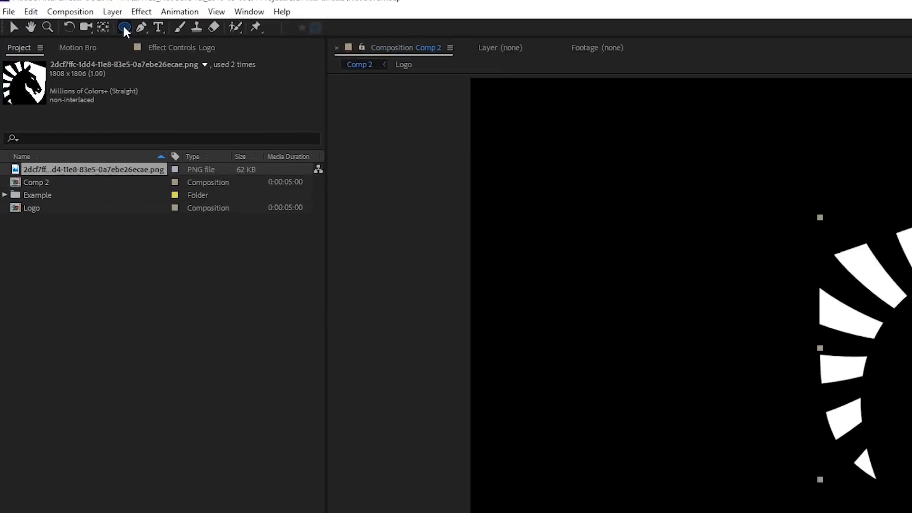
mouse_move(140, 28)
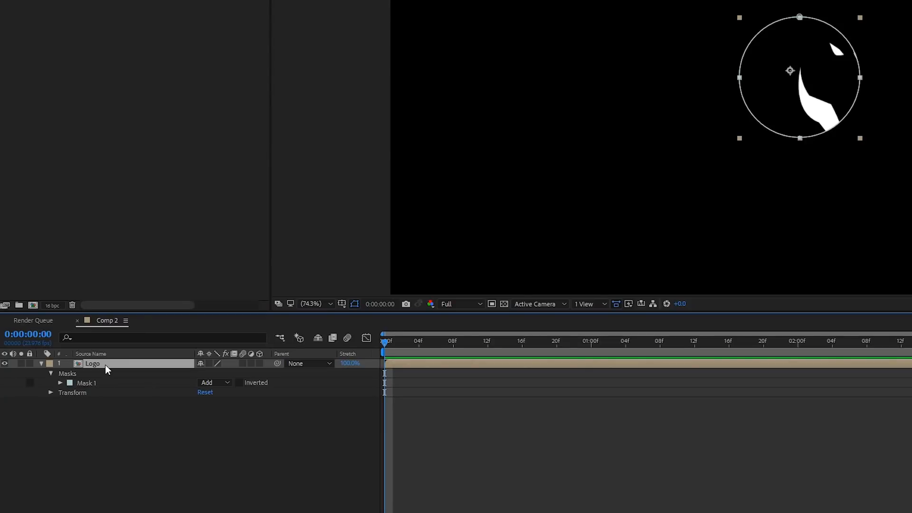
- Duplicate the circle-masked Logo layer and set its inner circle mask to Subtract
key(ctrl+d)
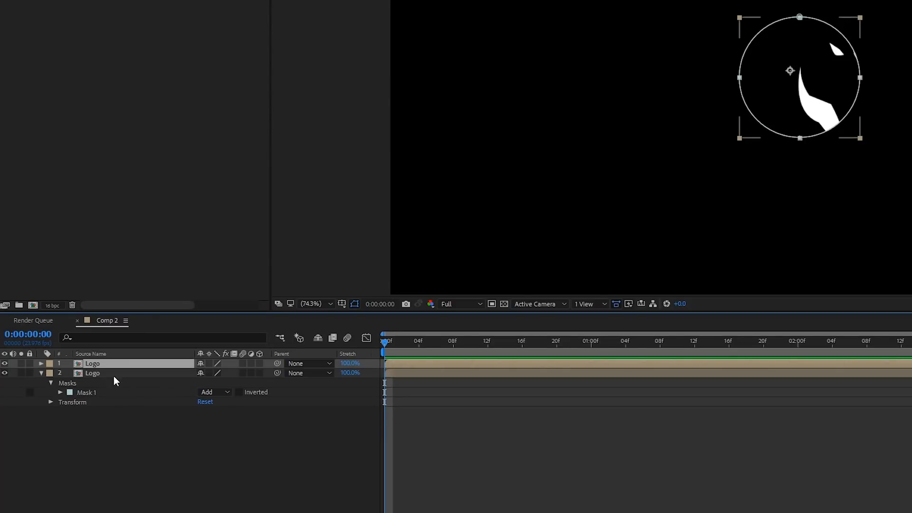
click(40, 363)
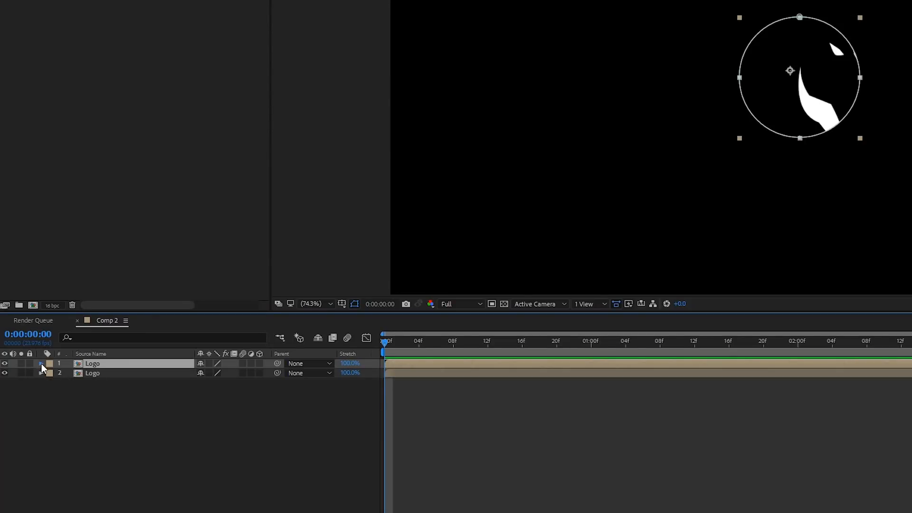
click(41, 363)
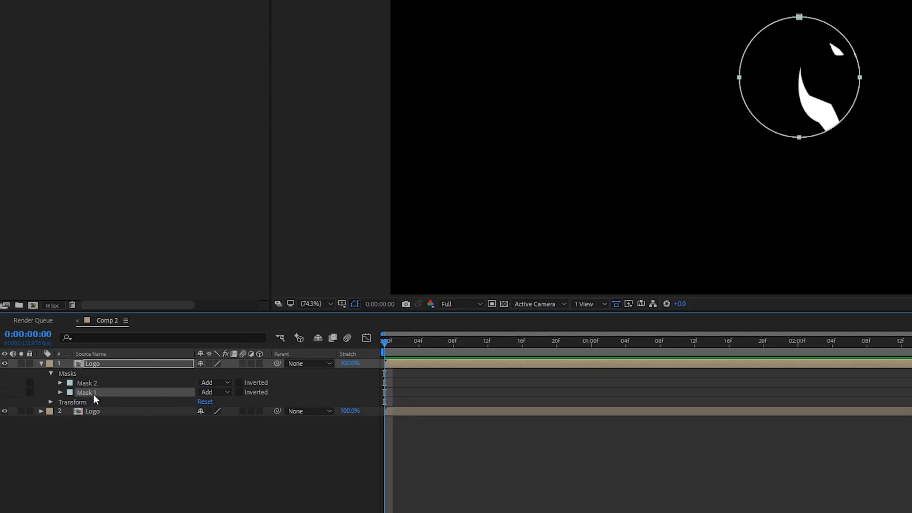
click(214, 391)
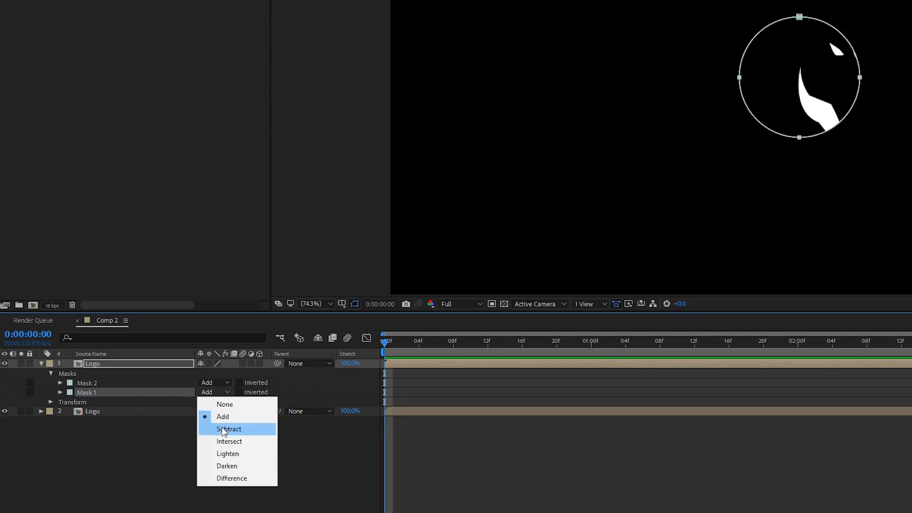
click(228, 428)
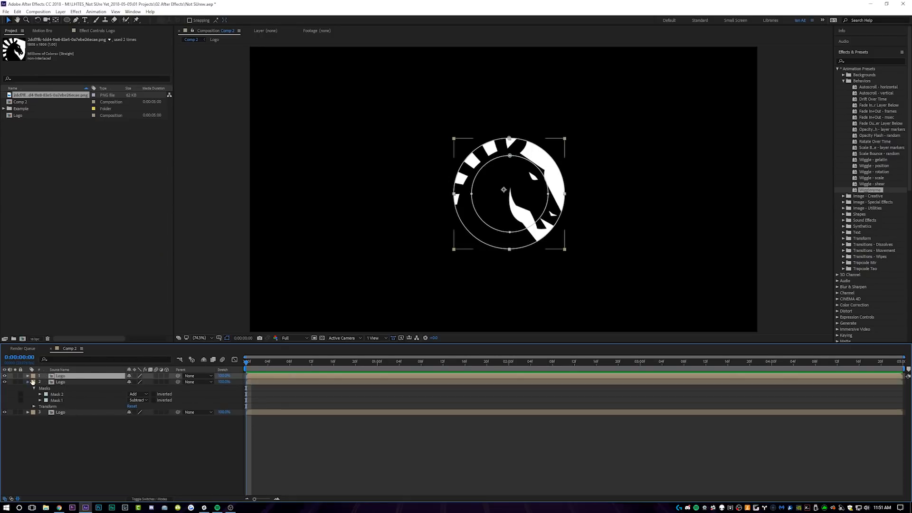
- Reveal the top Logo layer's masks and set the inner circle mask to Subtract
click(34, 382)
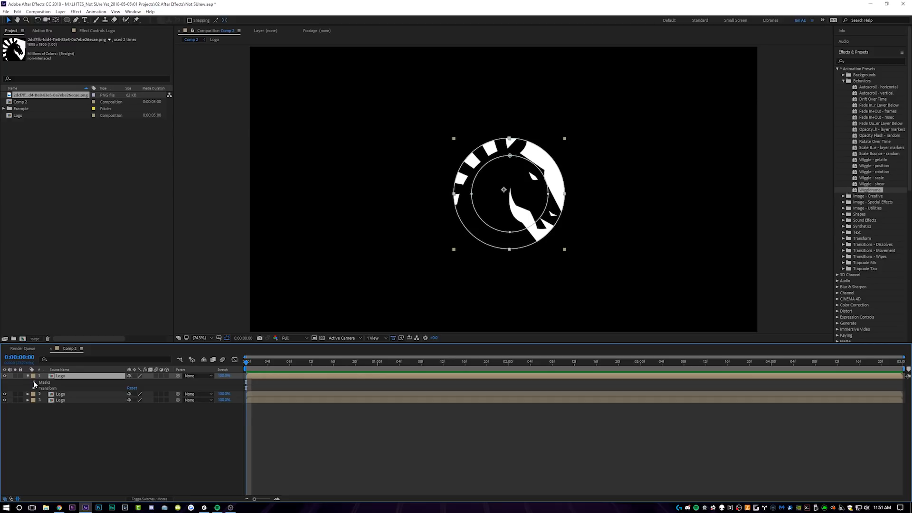
click(34, 382)
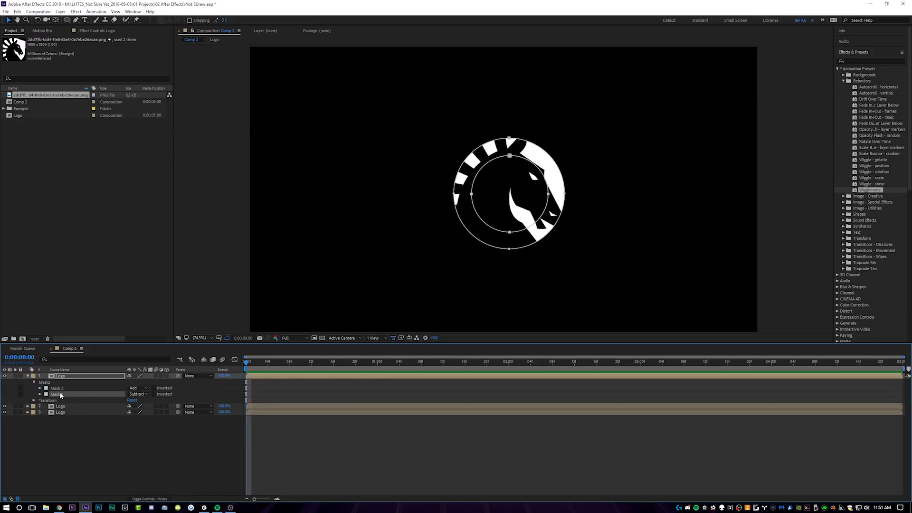
click(137, 393)
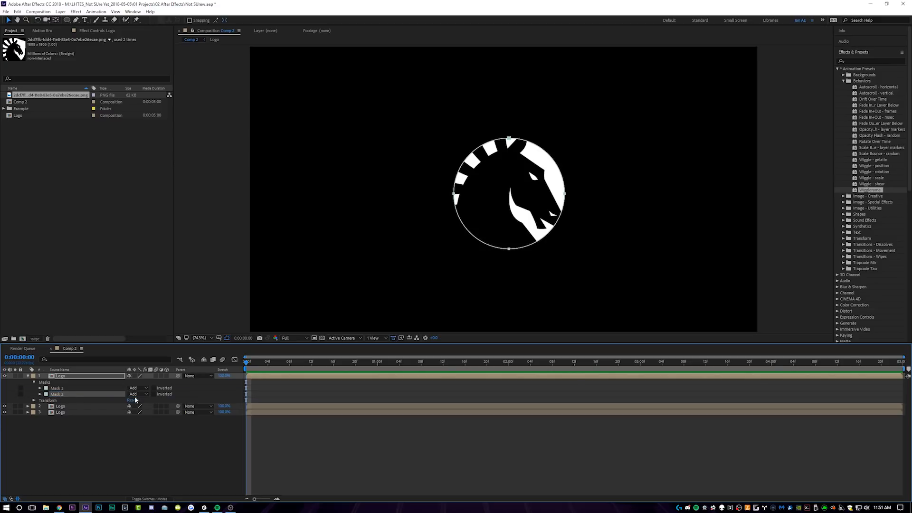
click(135, 393)
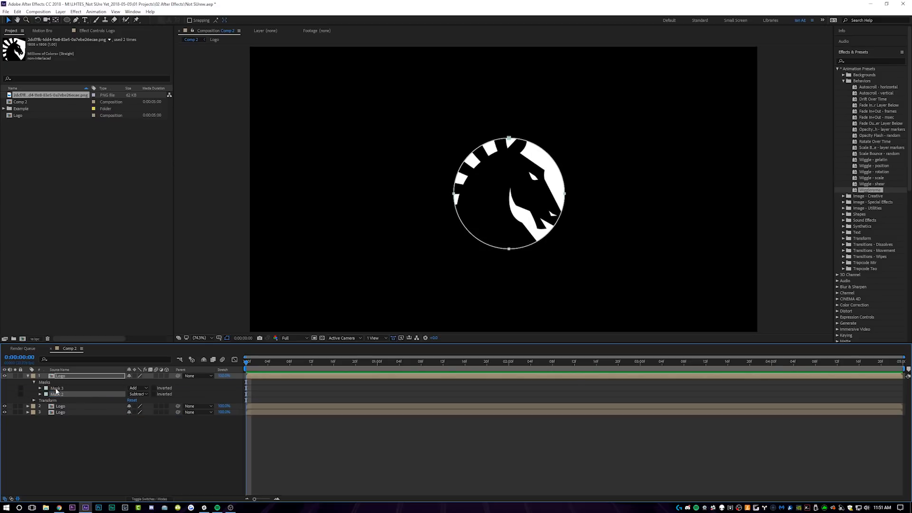
click(57, 394)
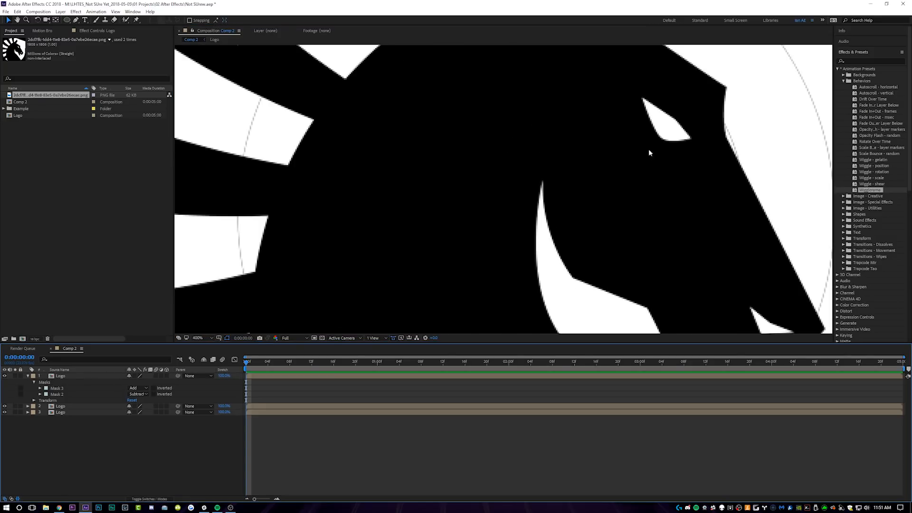
- Zoom out and show the masks of the centre disc and middle ring layers
click(197, 337)
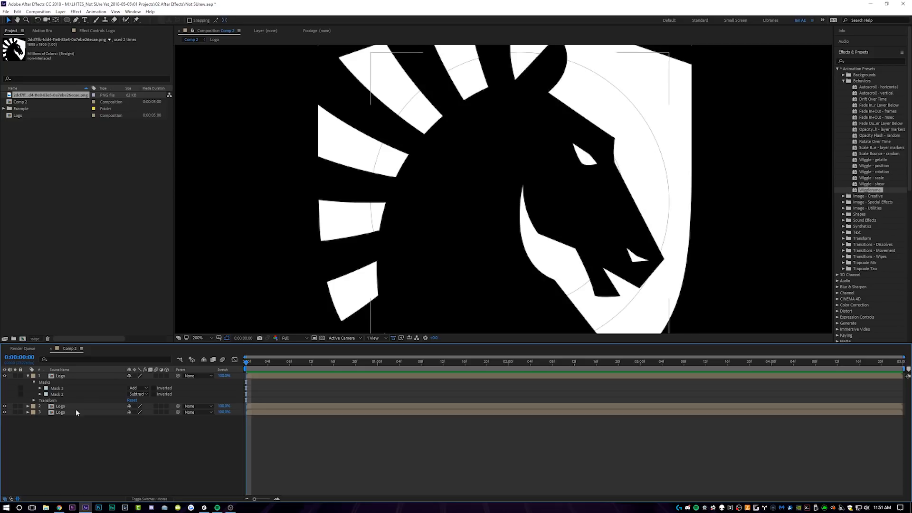
click(60, 412)
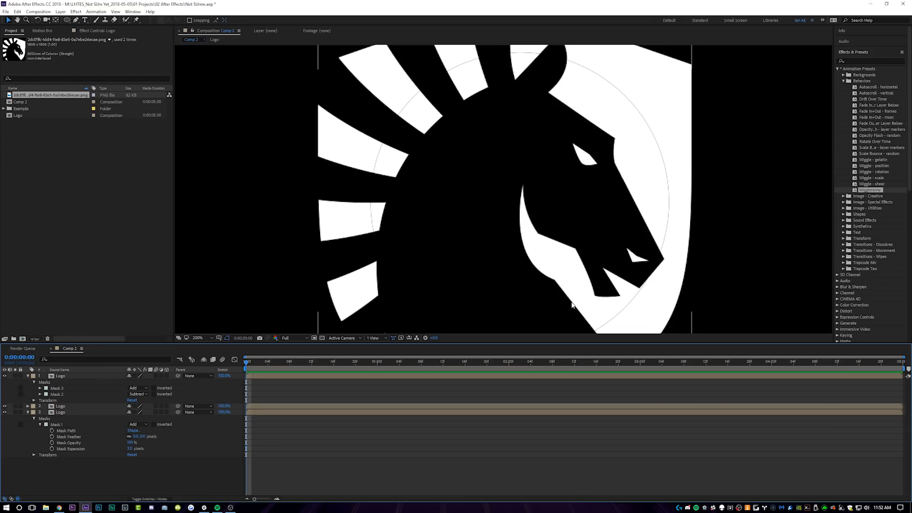
mouse_move(625, 319)
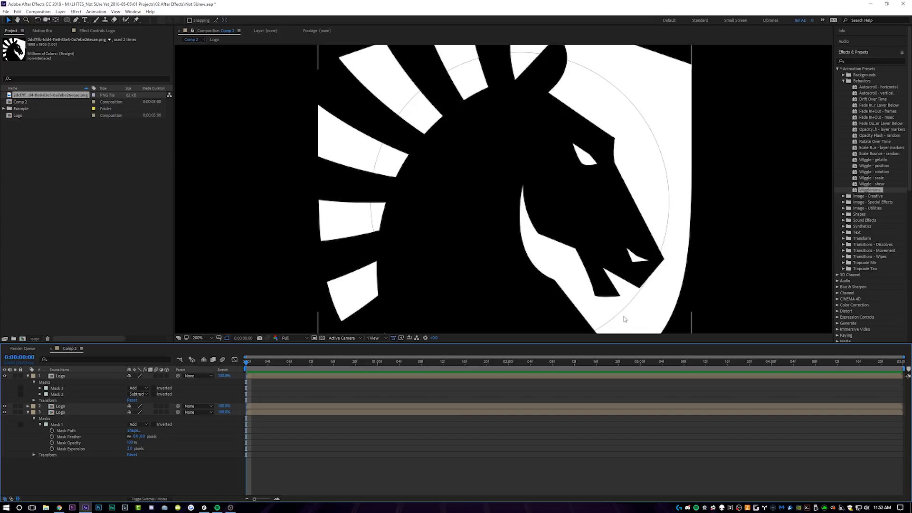
mouse_move(630, 297)
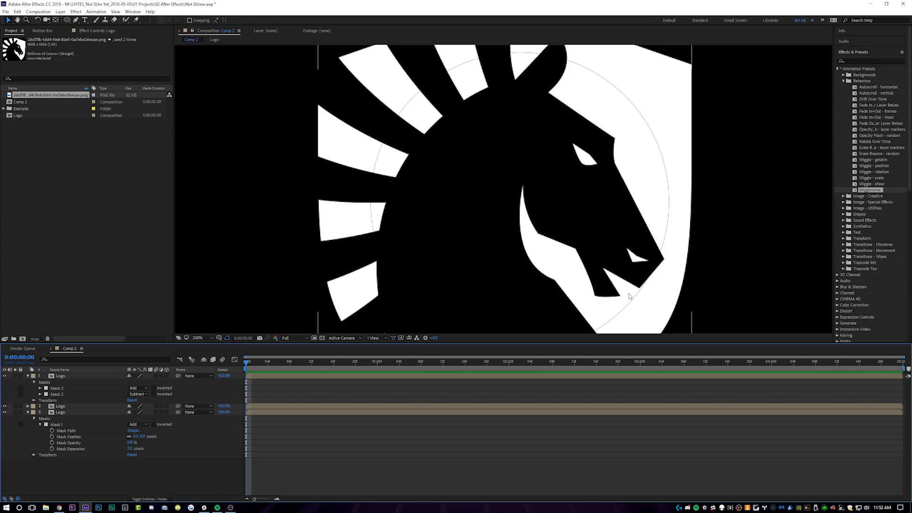
click(60, 406)
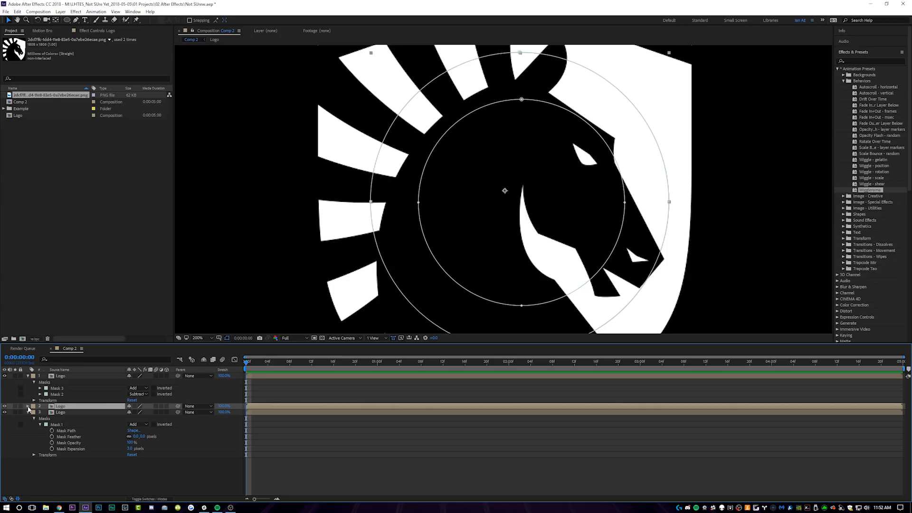
click(28, 406)
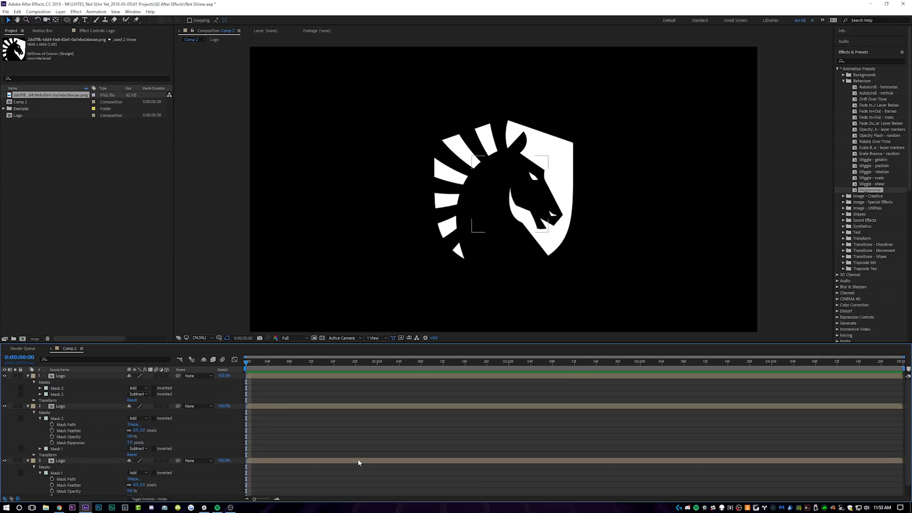
- Select the centre disc, then the outer ring layer, and reveal its Rotation
click(60, 460)
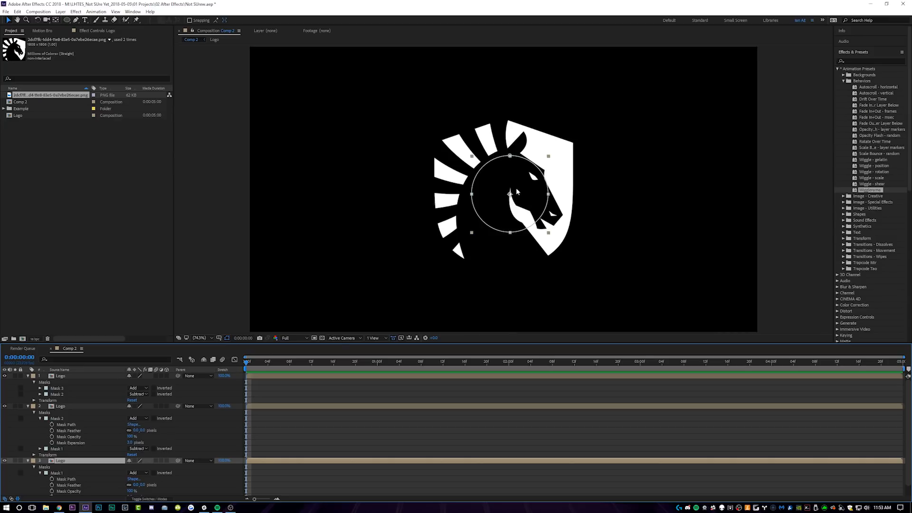
mouse_move(514, 194)
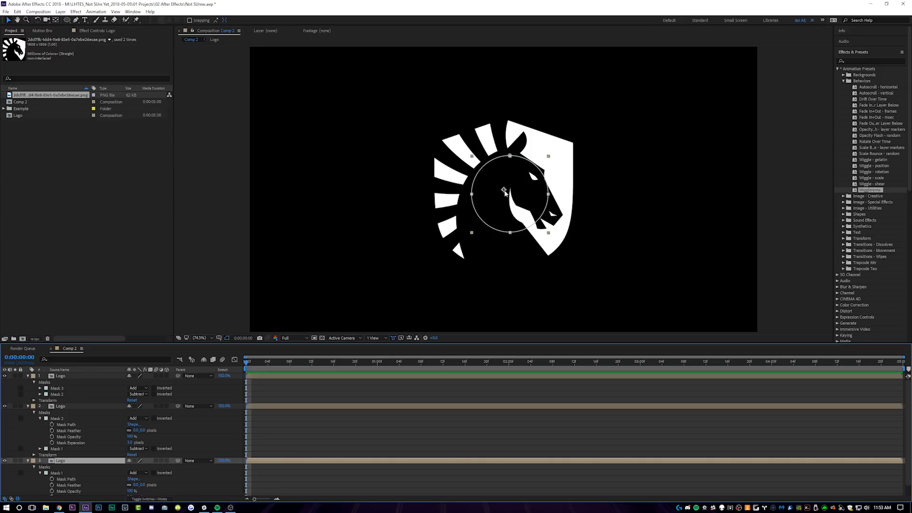
mouse_move(508, 217)
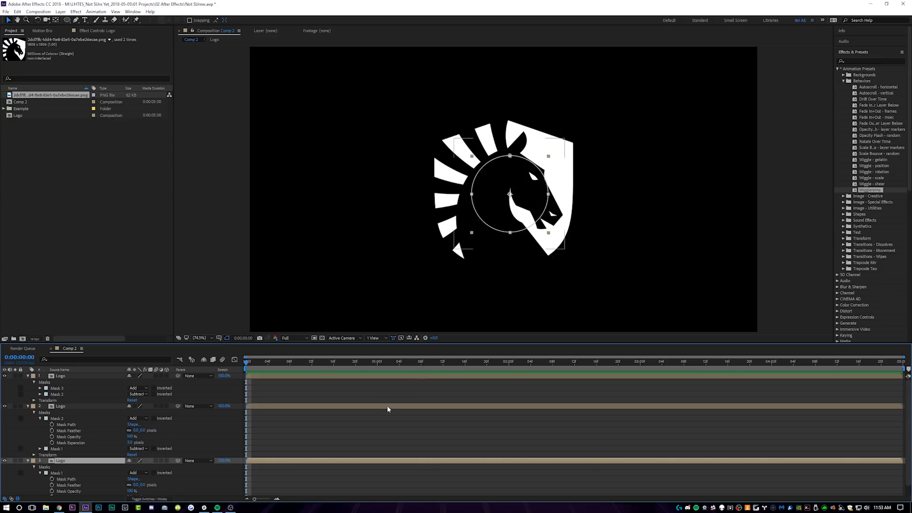
click(60, 375)
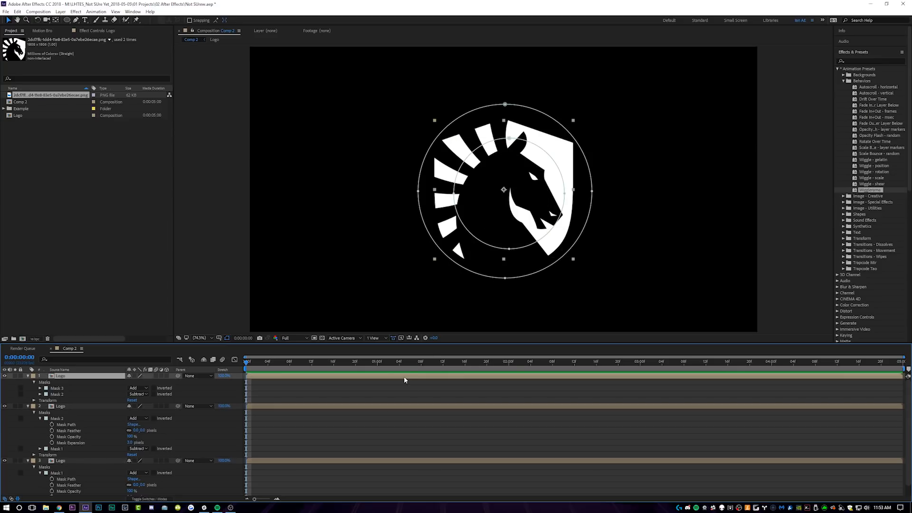
click(290, 394)
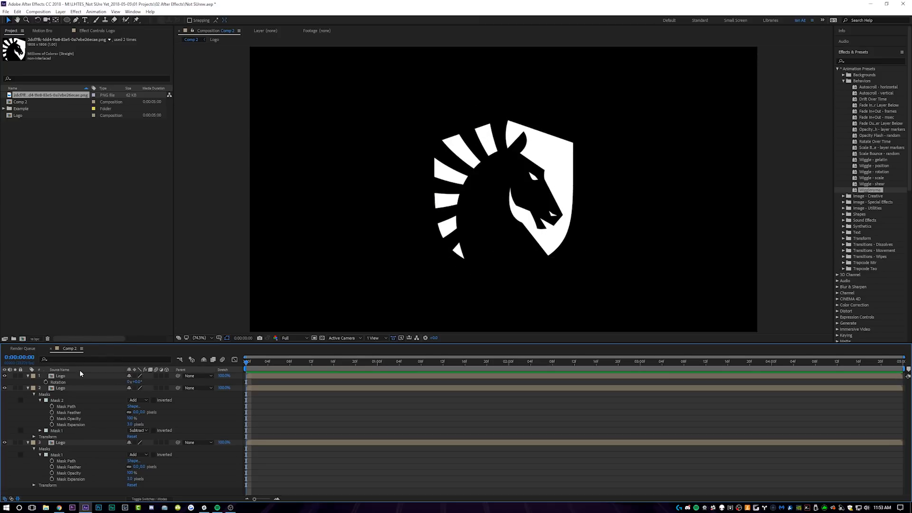
- Keyframe the centre disc's Scale and Rotation at frame 0 and frame 12
click(4, 376)
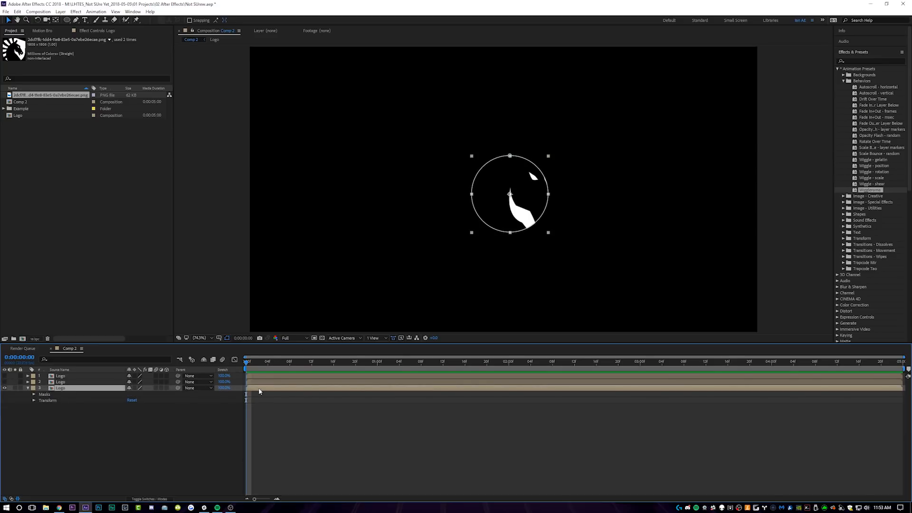
mouse_move(253, 376)
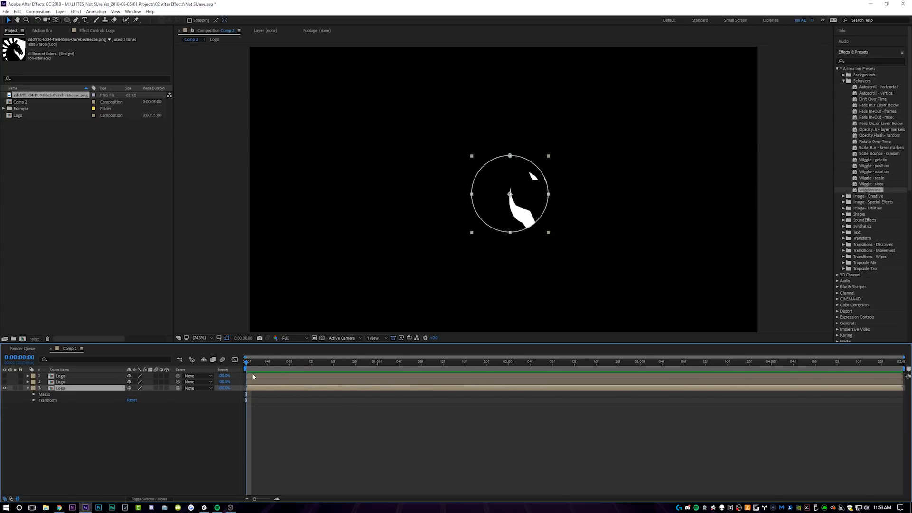
click(34, 400)
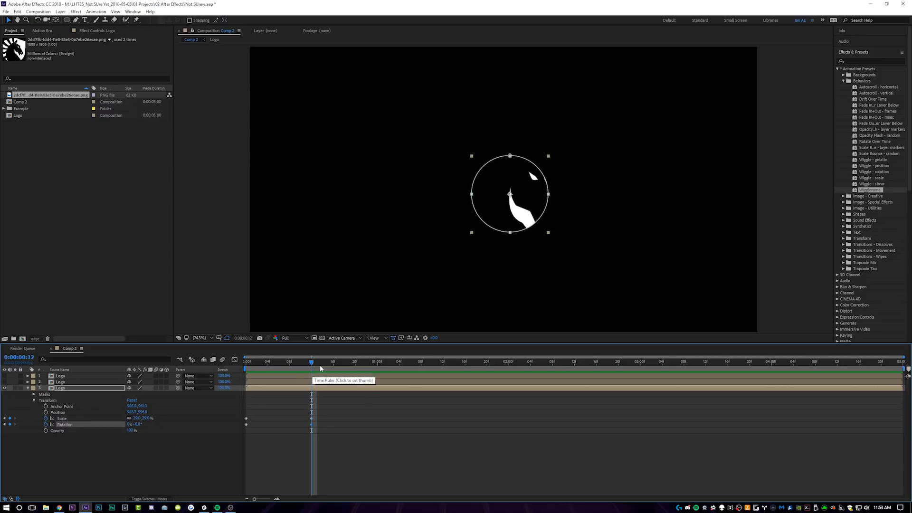
click(314, 409)
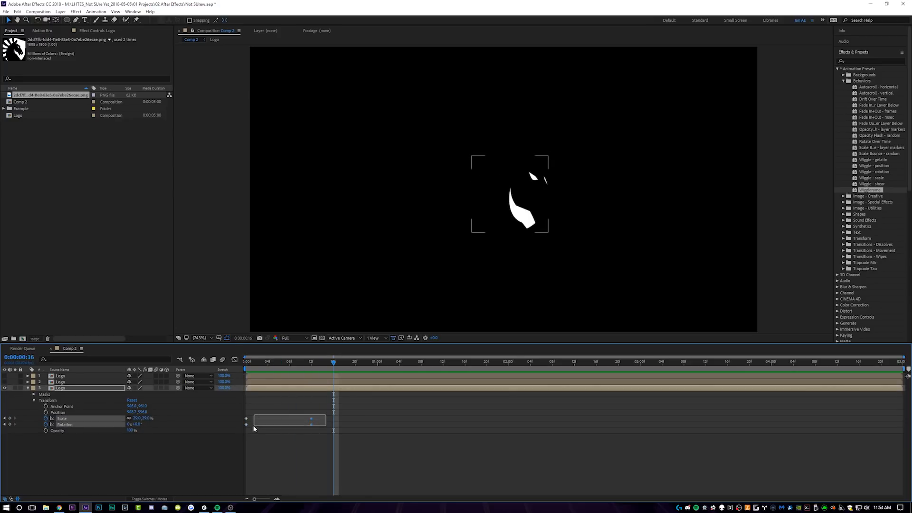
- Apply Easy Ease to the centre disc's Scale and Rotation keyframes
right_click(302, 420)
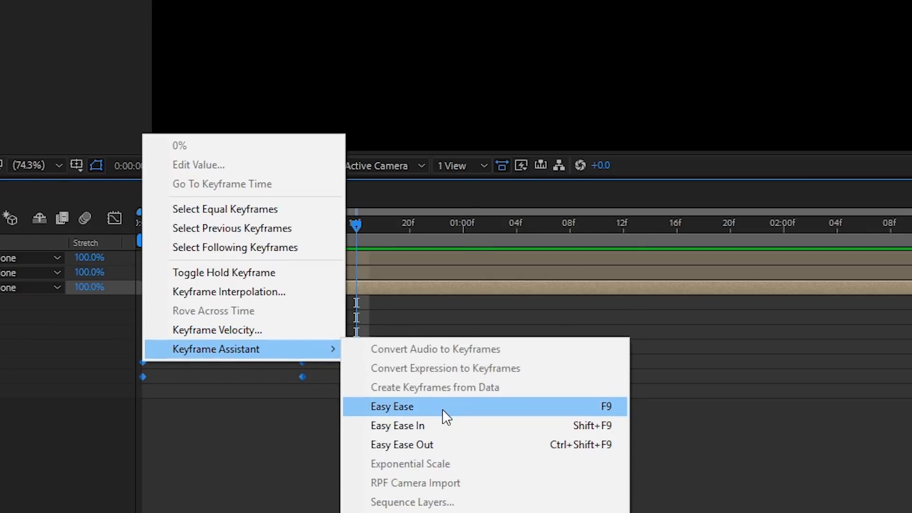
click(392, 406)
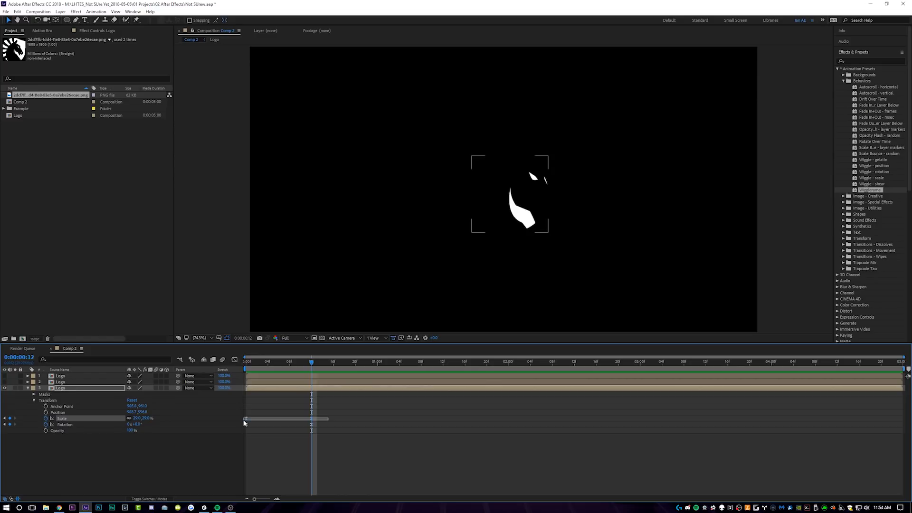
- In the Graph Editor, drag the Scale curve handles up into an overshoot bump
click(233, 359)
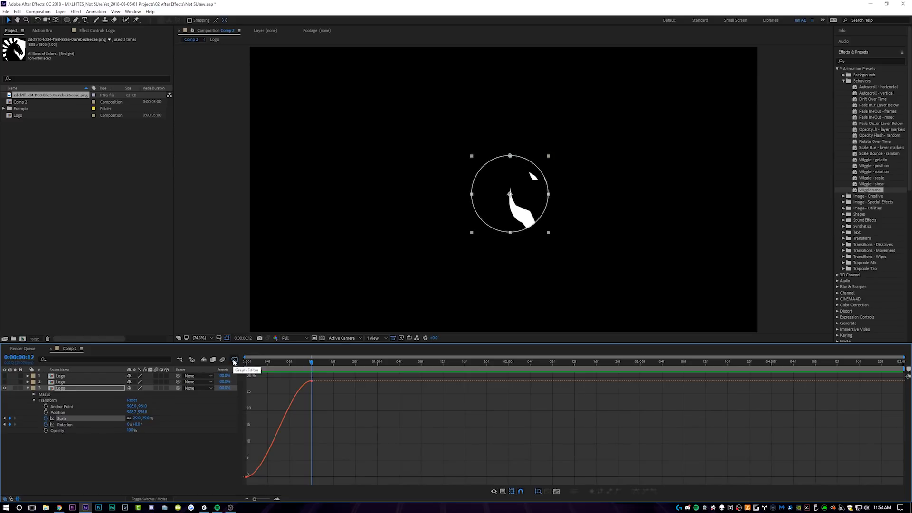
mouse_move(313, 382)
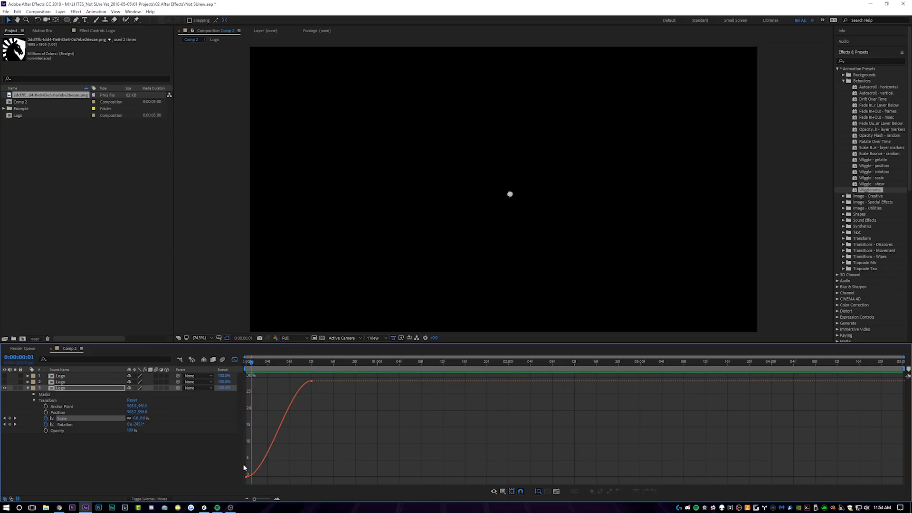
mouse_move(310, 381)
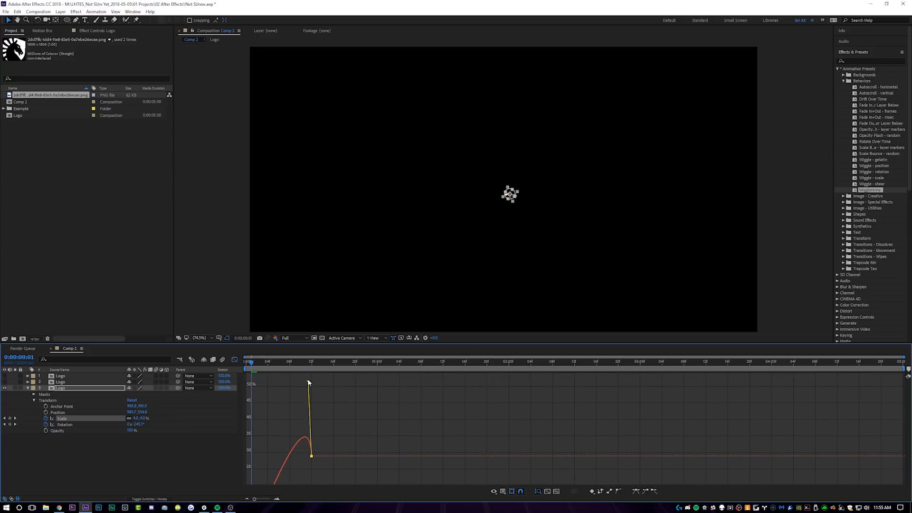
click(300, 361)
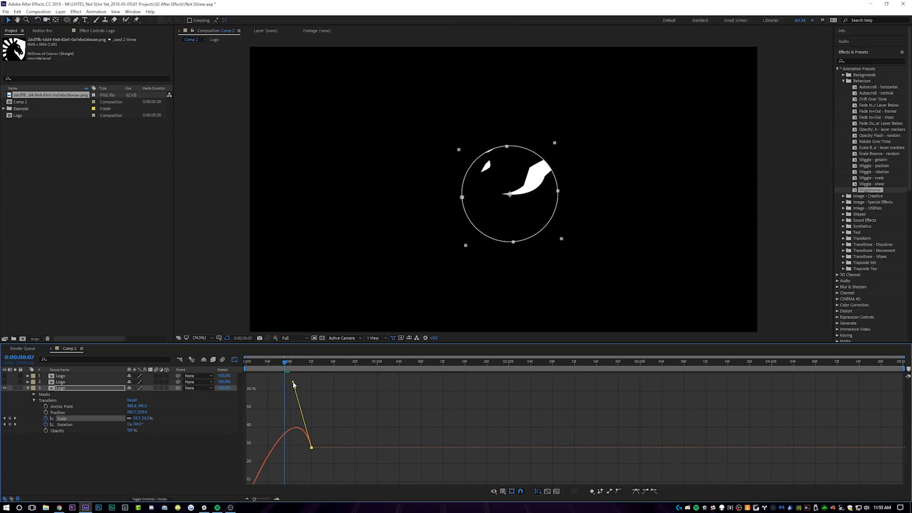
click(268, 362)
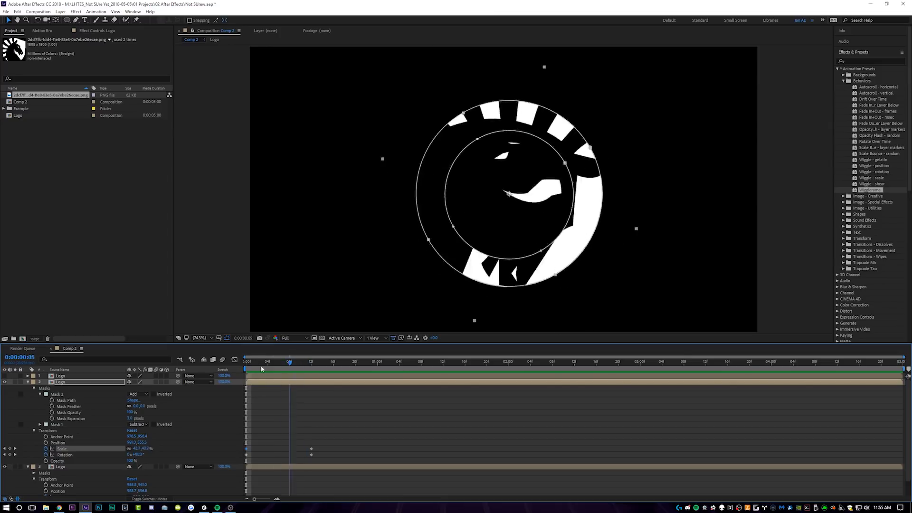
- Open the context menu for the middle ring's Scale and Rotation keyframes
right_click(311, 454)
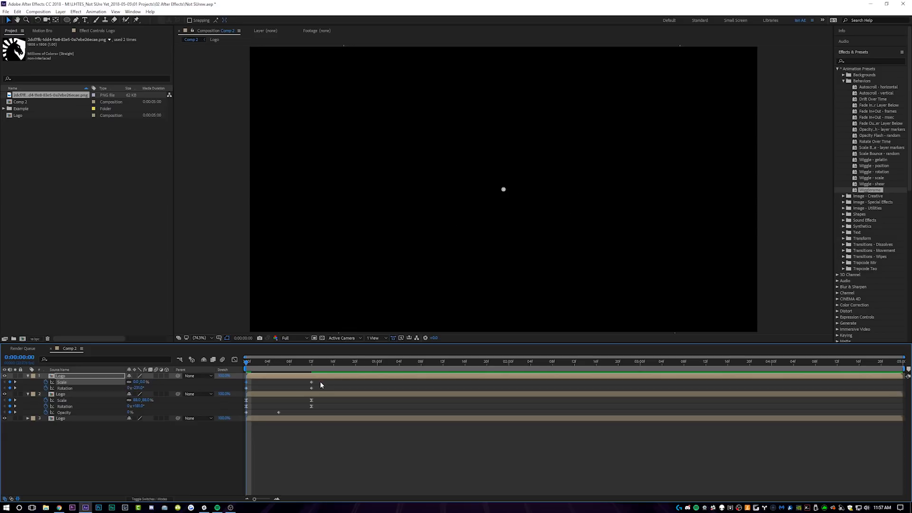
- Apply Easy Ease to the outer ring's Scale and Rotation keyframes
right_click(311, 384)
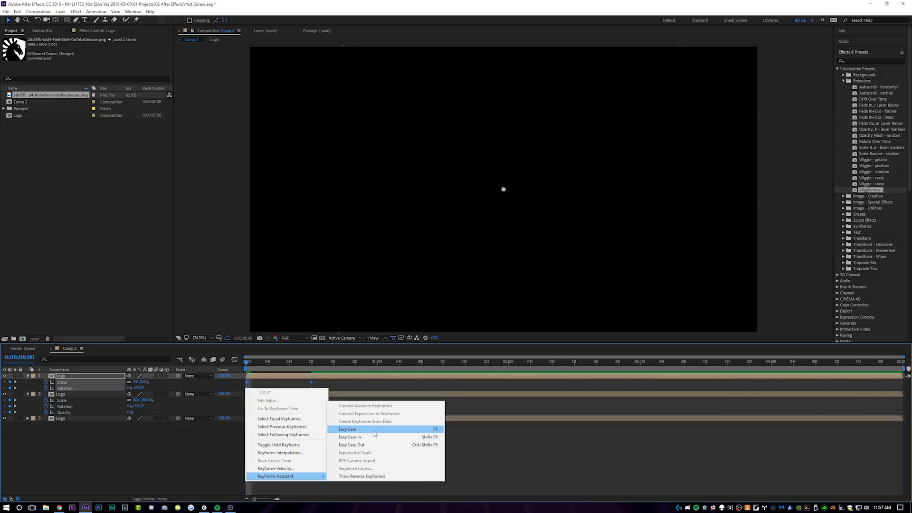
click(347, 429)
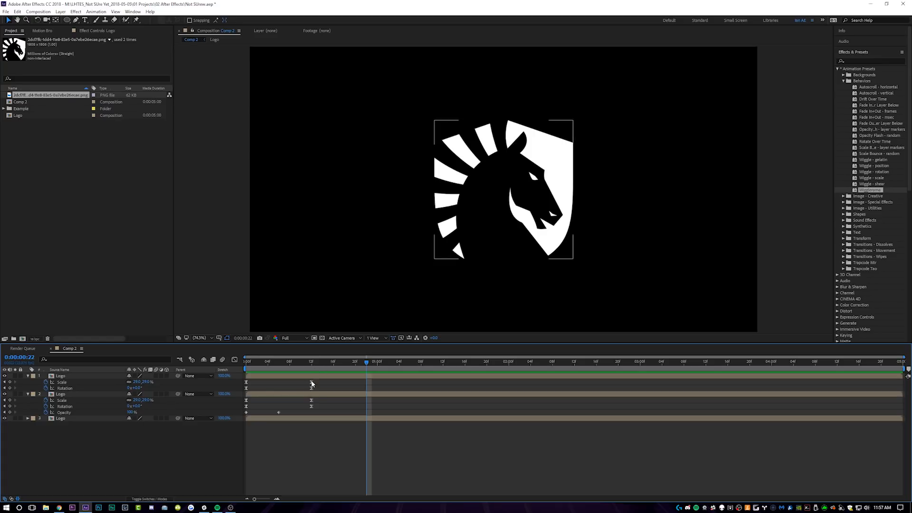
- Move the outer ring's end keyframes later to frame 16, staggering the three rings' arrival
click(311, 361)
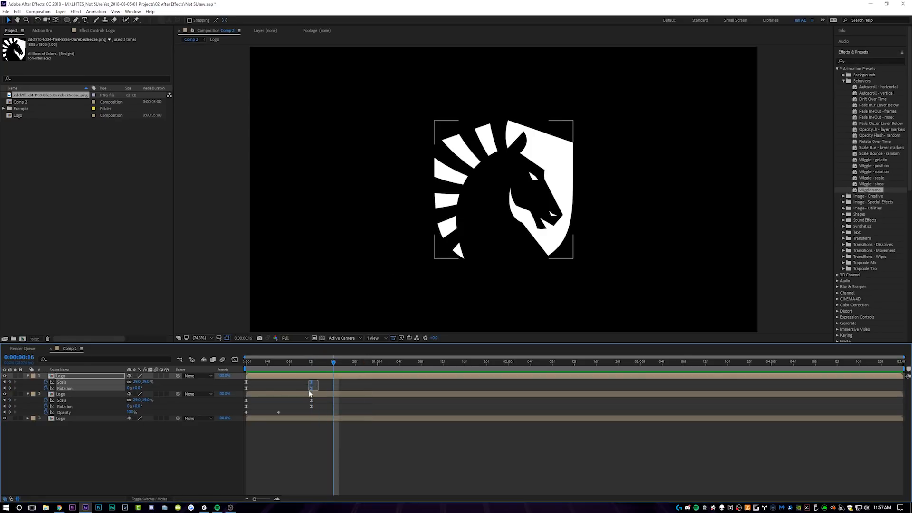
click(60, 417)
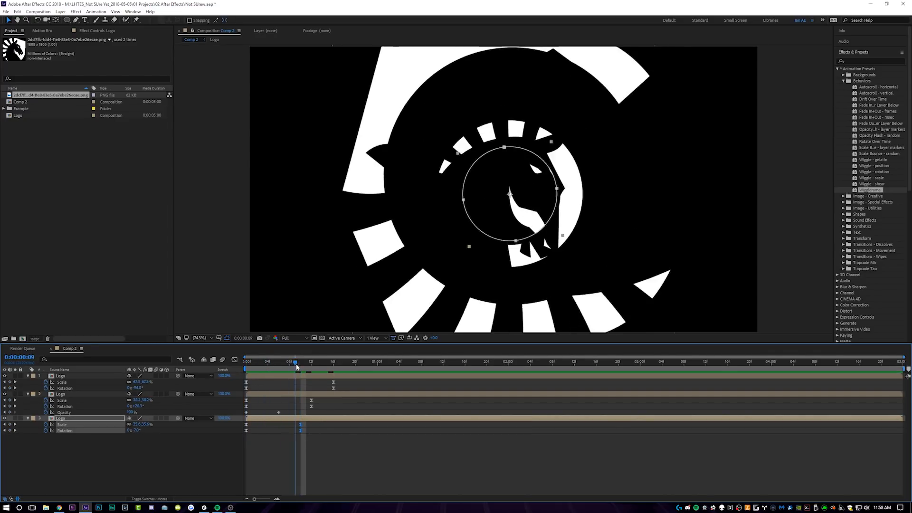
click(277, 362)
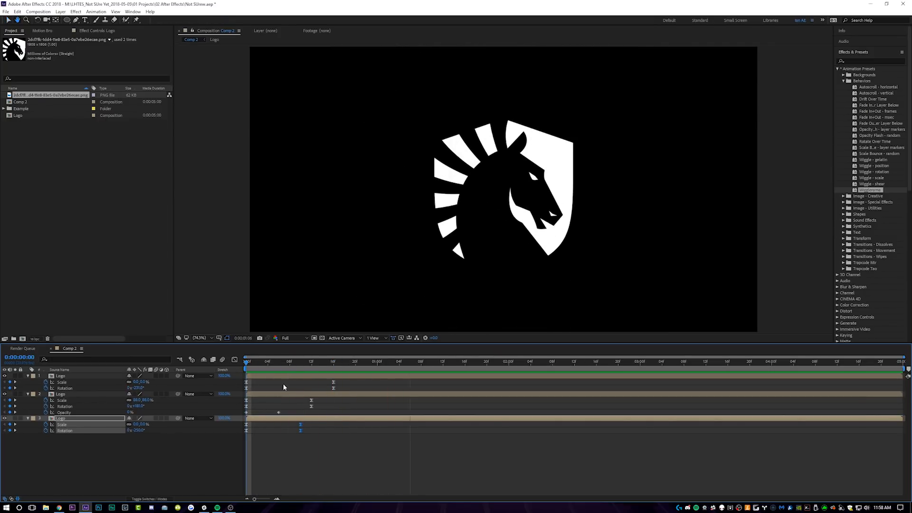
click(378, 361)
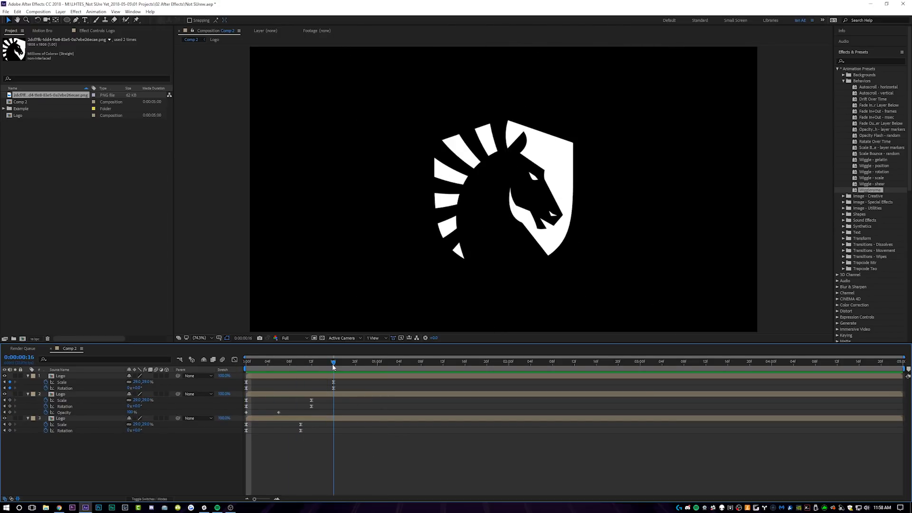
click(503, 186)
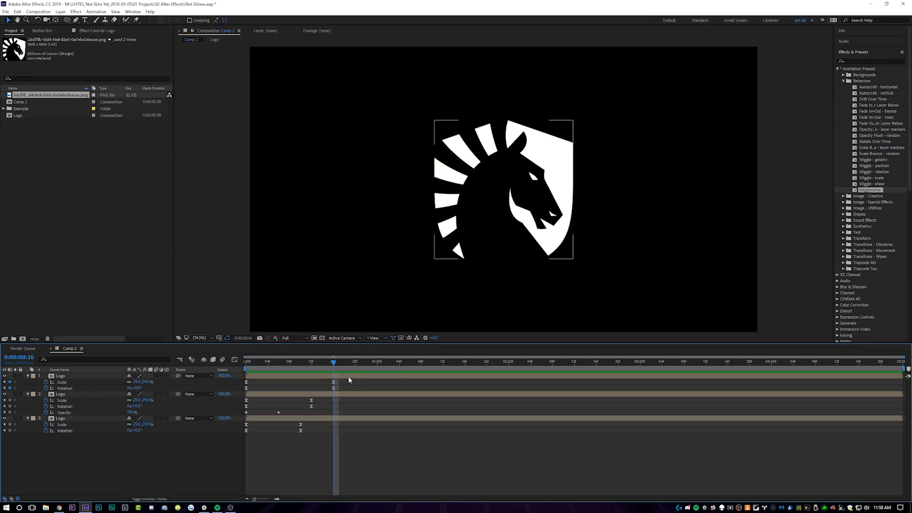
- Trim the ring layers at 16f and reveal the new full Logo layer's properties
click(60, 418)
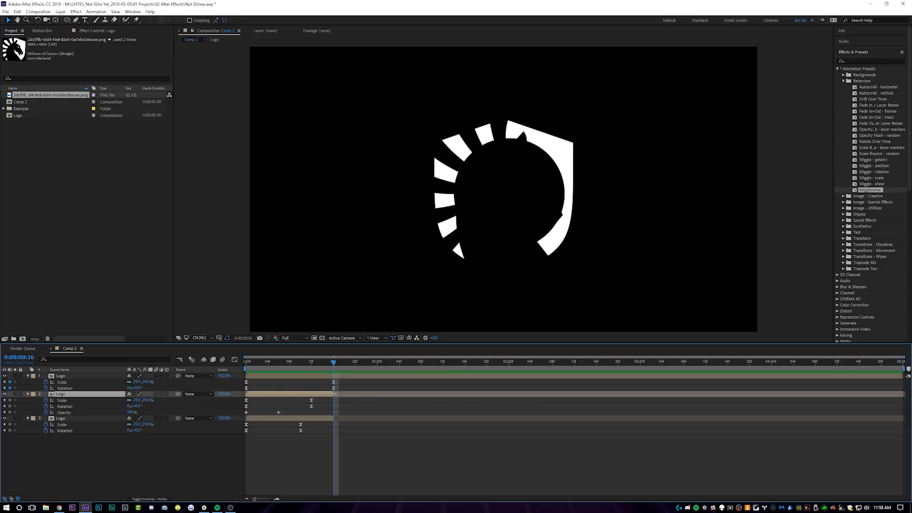
click(60, 375)
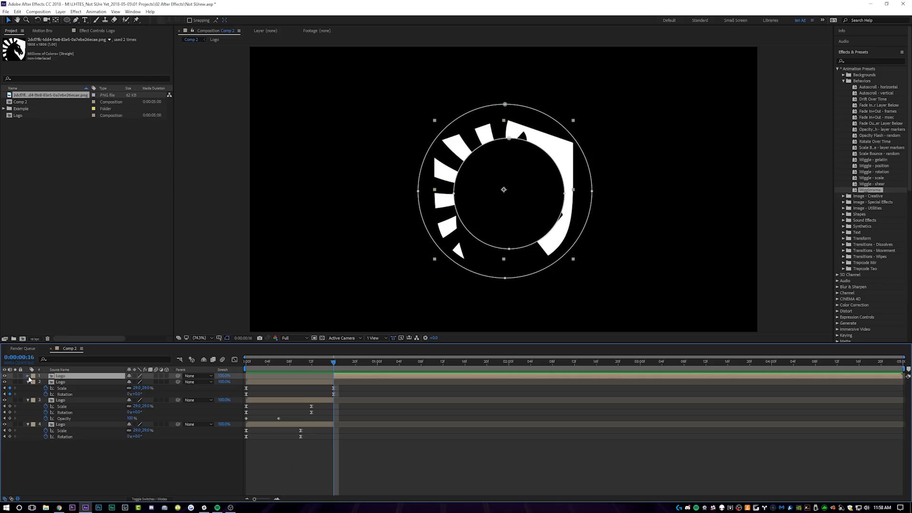
click(28, 375)
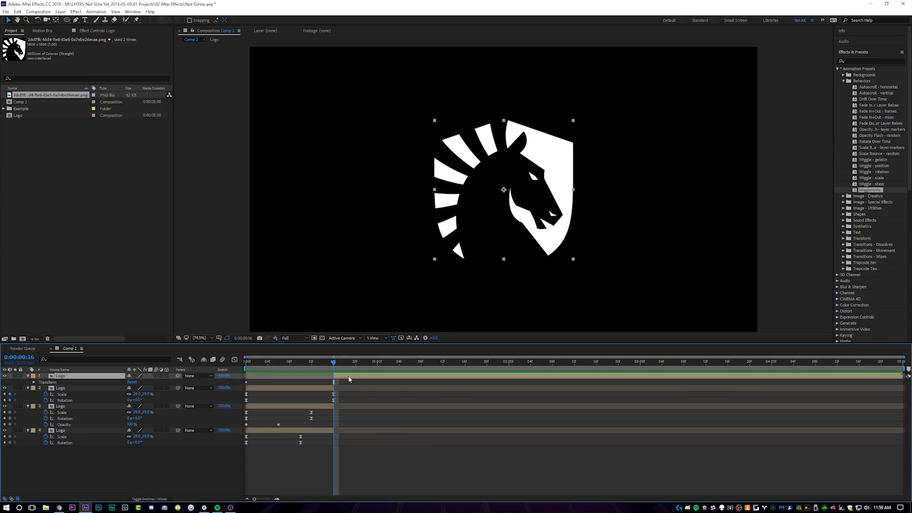
- Add quick offset Position keyframes just after frame 16 to shake the full logo
click(34, 382)
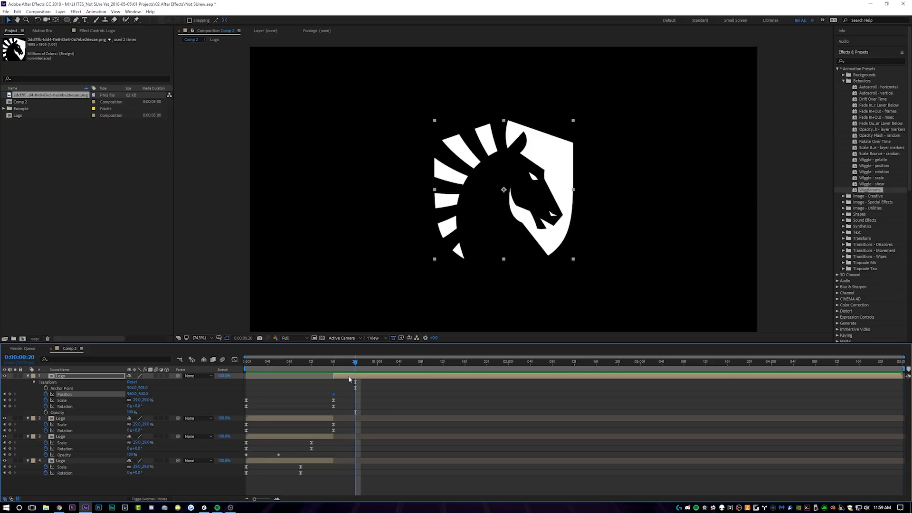
click(333, 361)
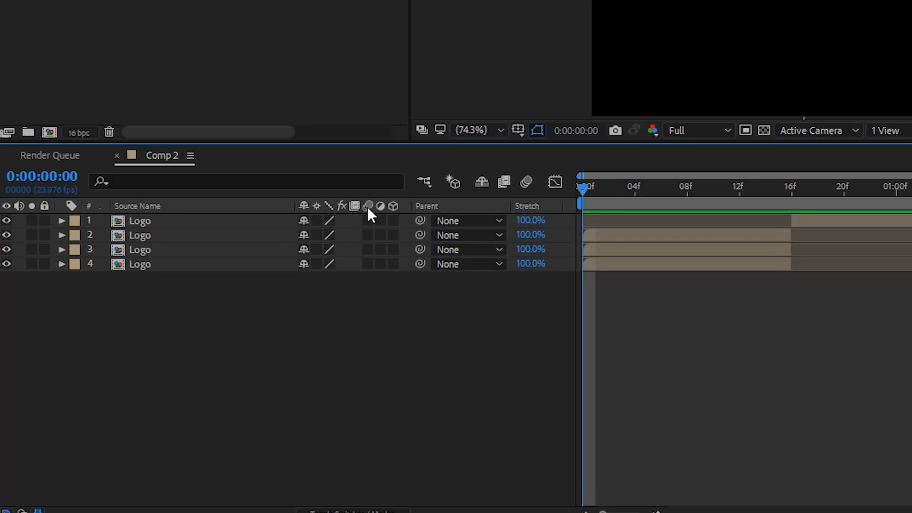
- Enable Motion Blur on all four Logo layers and the composition's Motion Blur toggle
click(368, 206)
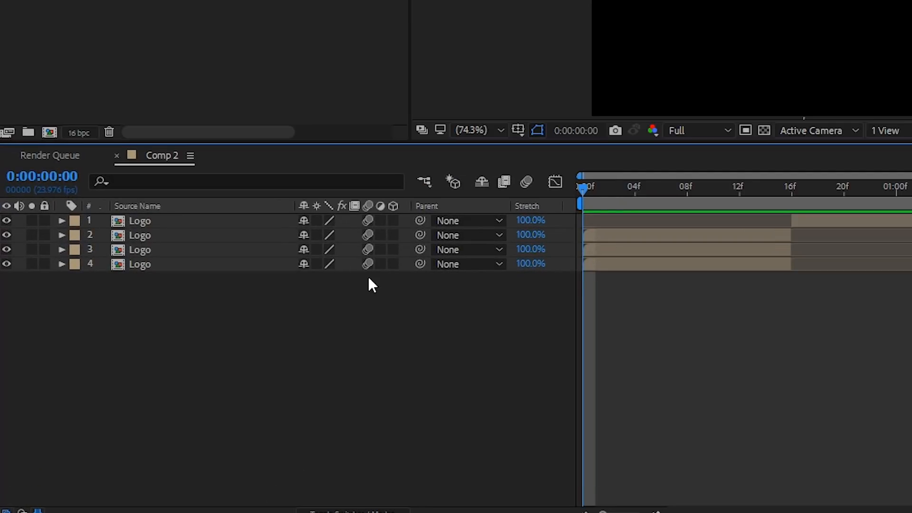
mouse_move(525, 181)
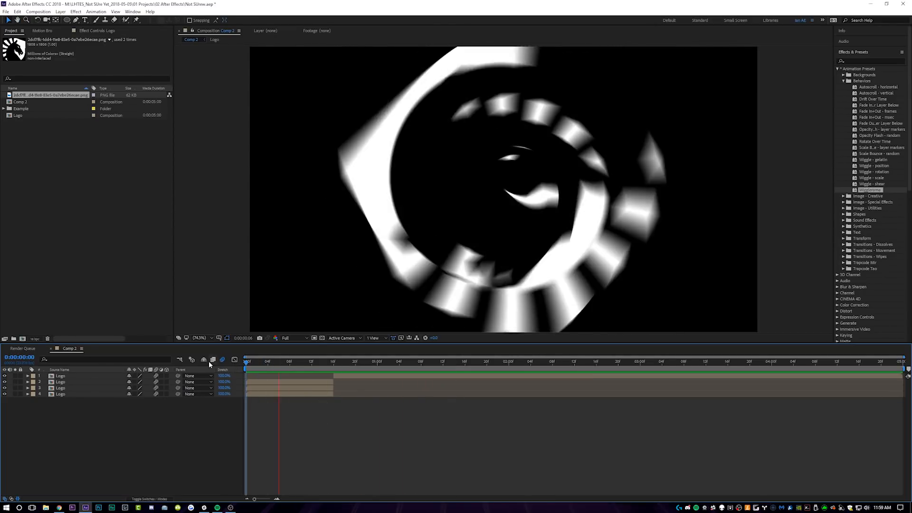
click(371, 361)
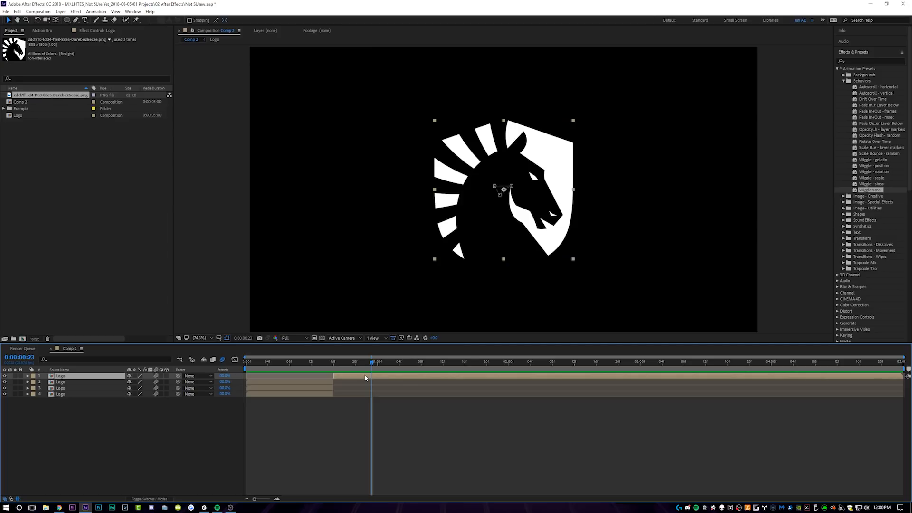
- Keyframe the full logo shrinking after the shake, then preview it with the TEAM LIQUID title
click(27, 375)
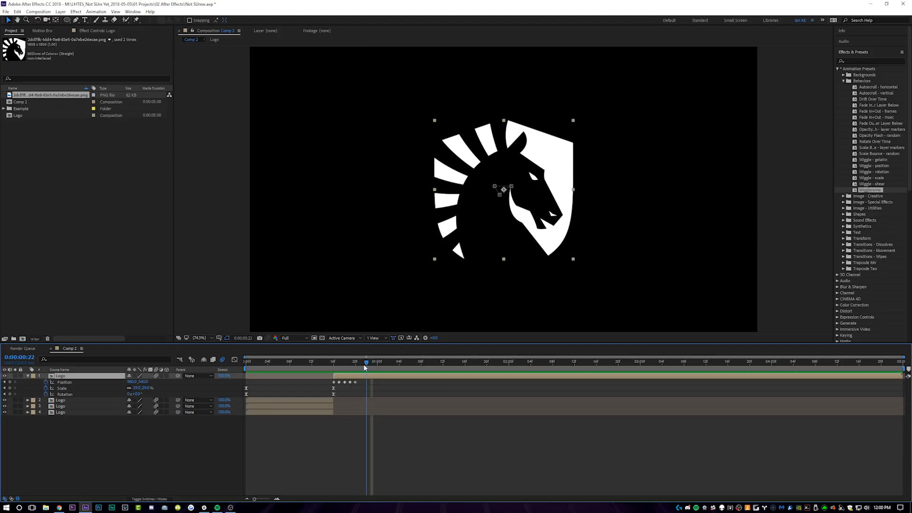
click(388, 362)
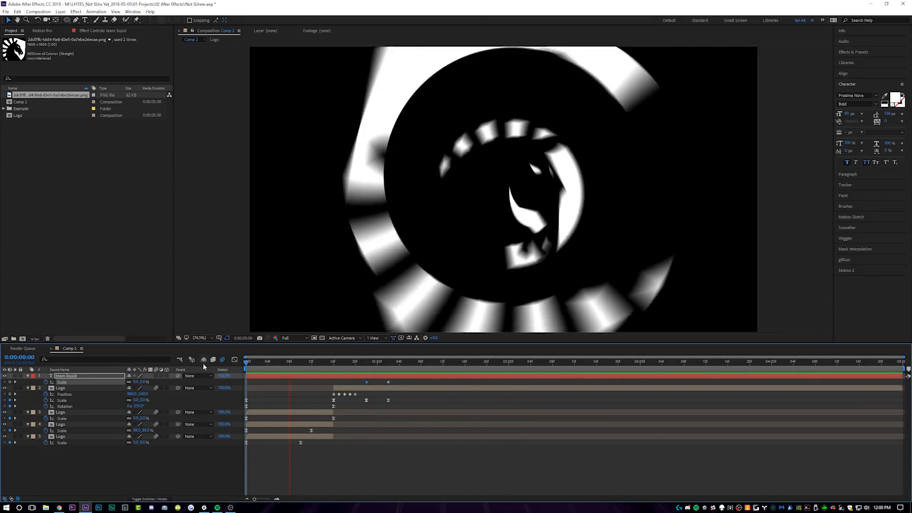
click(486, 361)
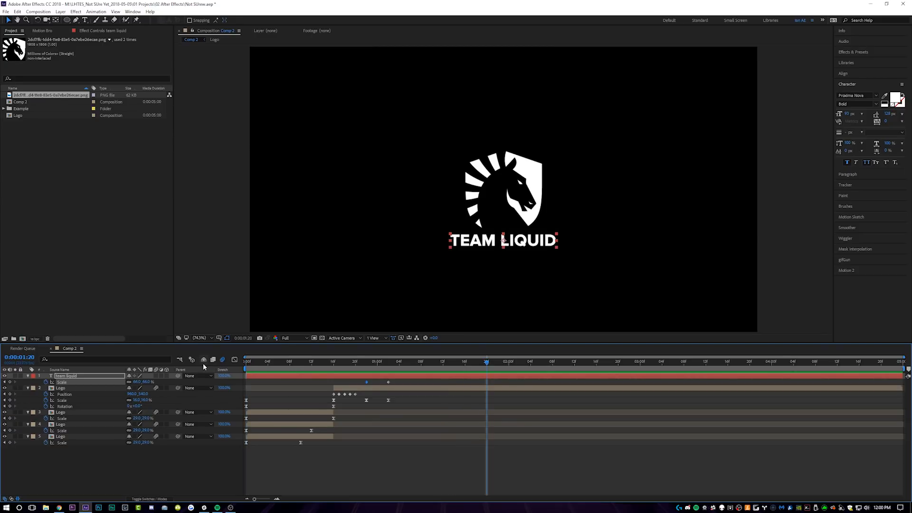